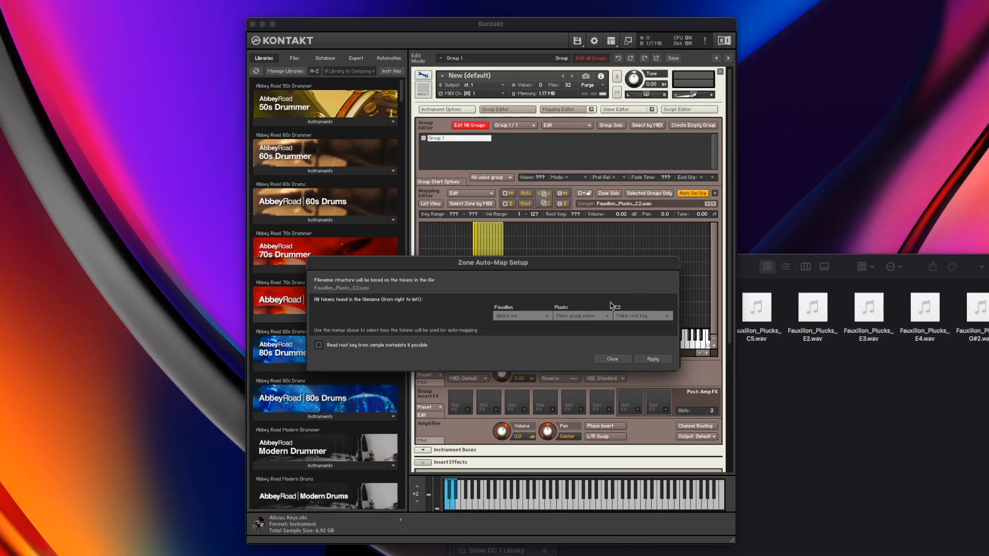
pyautogui.moveTo(630, 307)
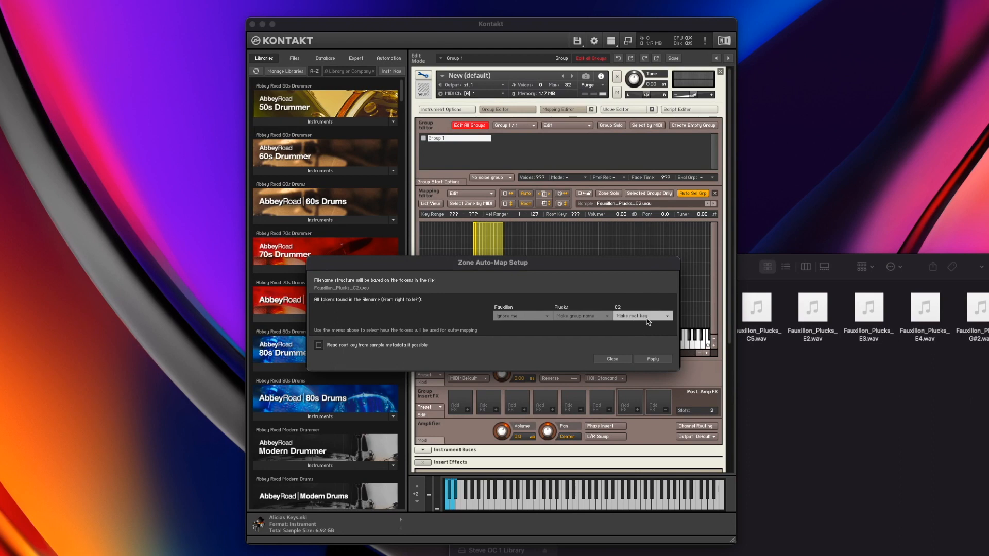
# Set the Plucks filename token to 'Ignore me', keeping C2 as the root key token
pyautogui.click(580, 315)
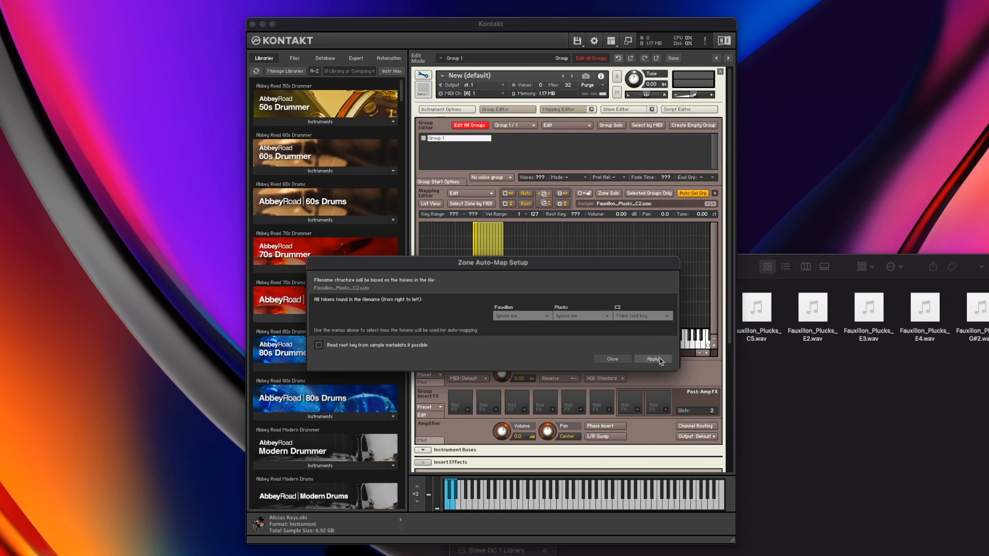
# Apply the auto-map so zones move to their filename root keys, such as C2
pyautogui.click(653, 359)
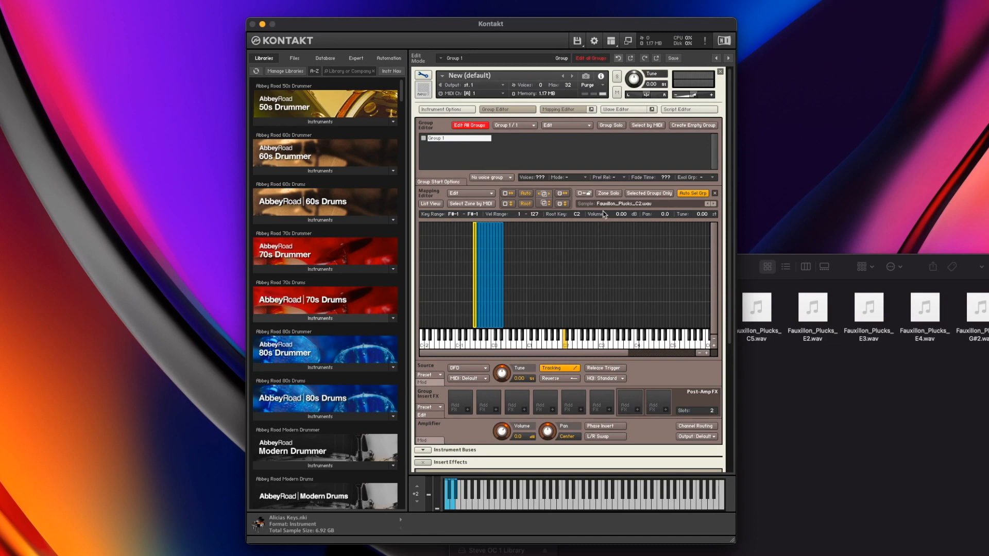
pyautogui.moveTo(495, 280)
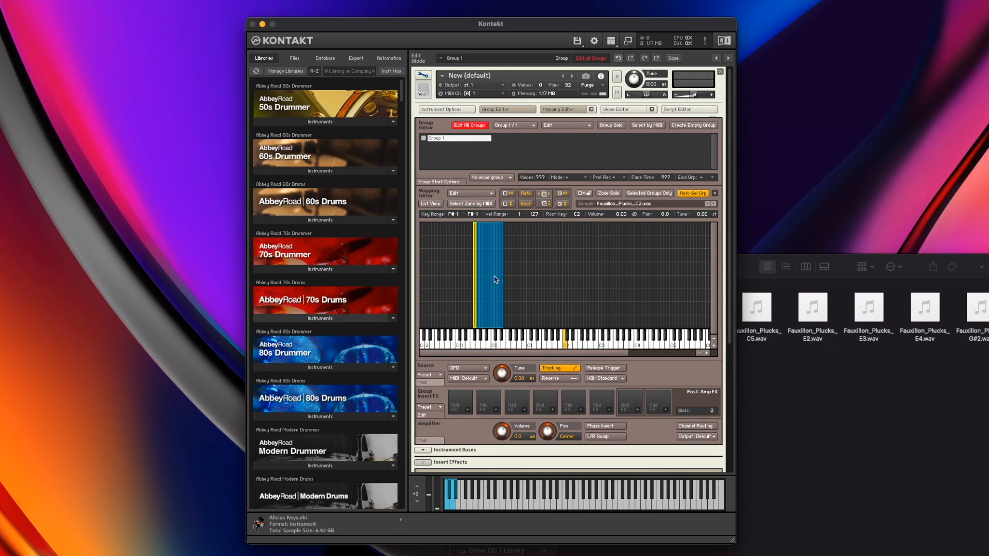